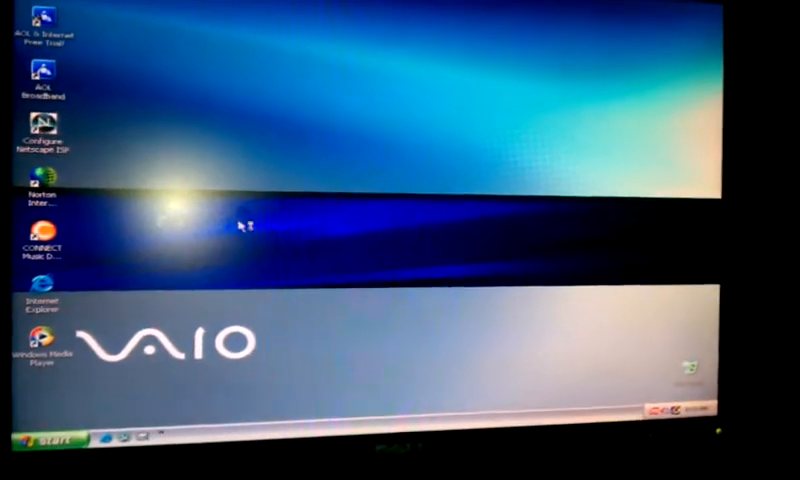
Step: Show the Start menu with programs, personal folders and system places over the VAIO desktop
left_click(35, 455)
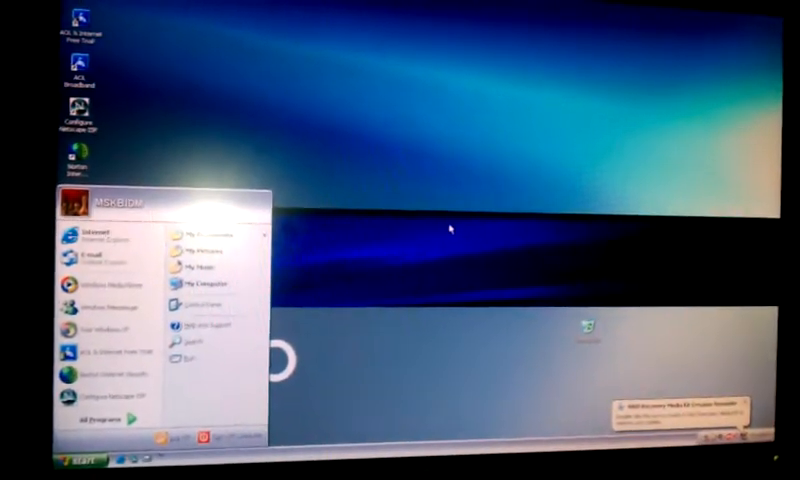